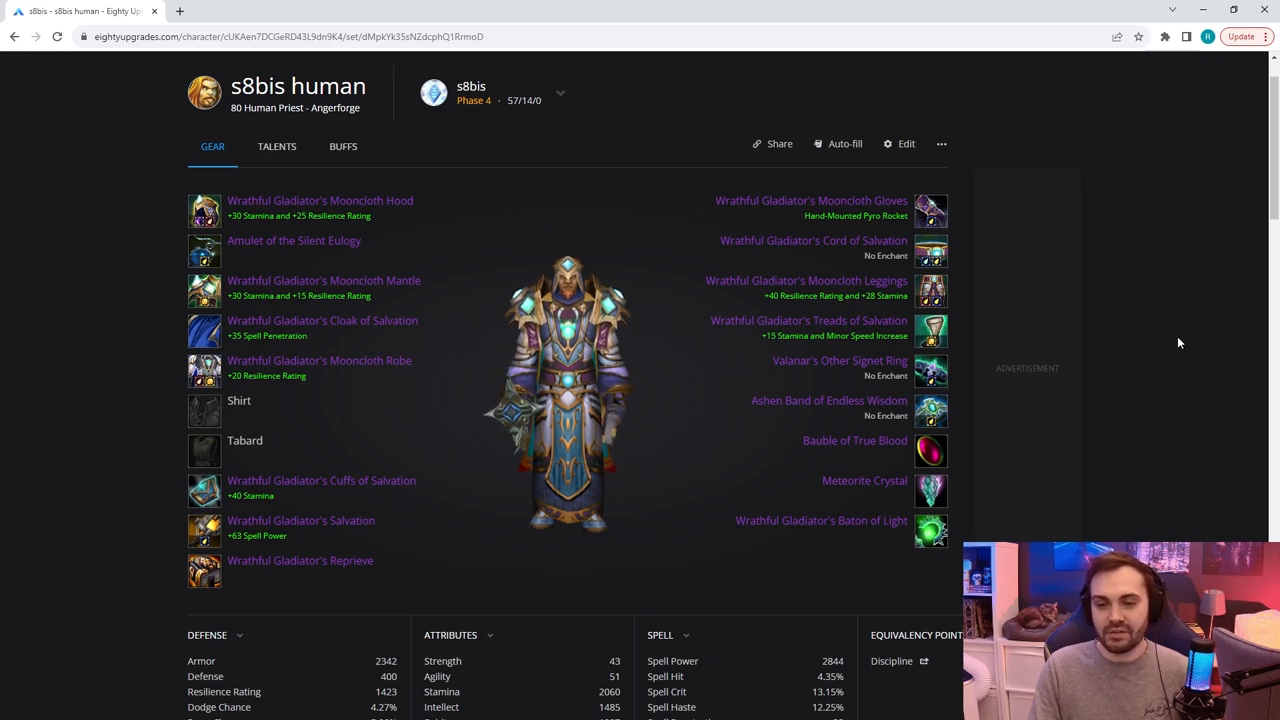
{"action": "mouse_move", "coordinate": [1164, 358]}
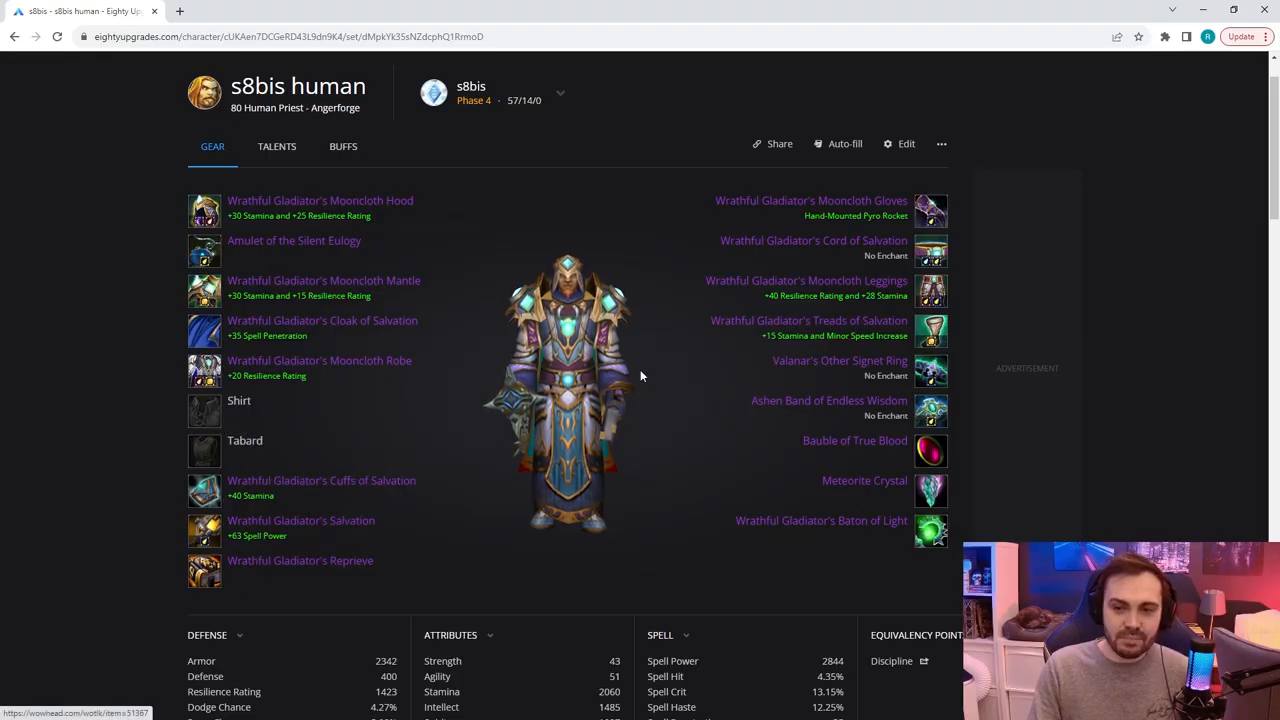
{"action": "mouse_move", "coordinate": [250, 536]}
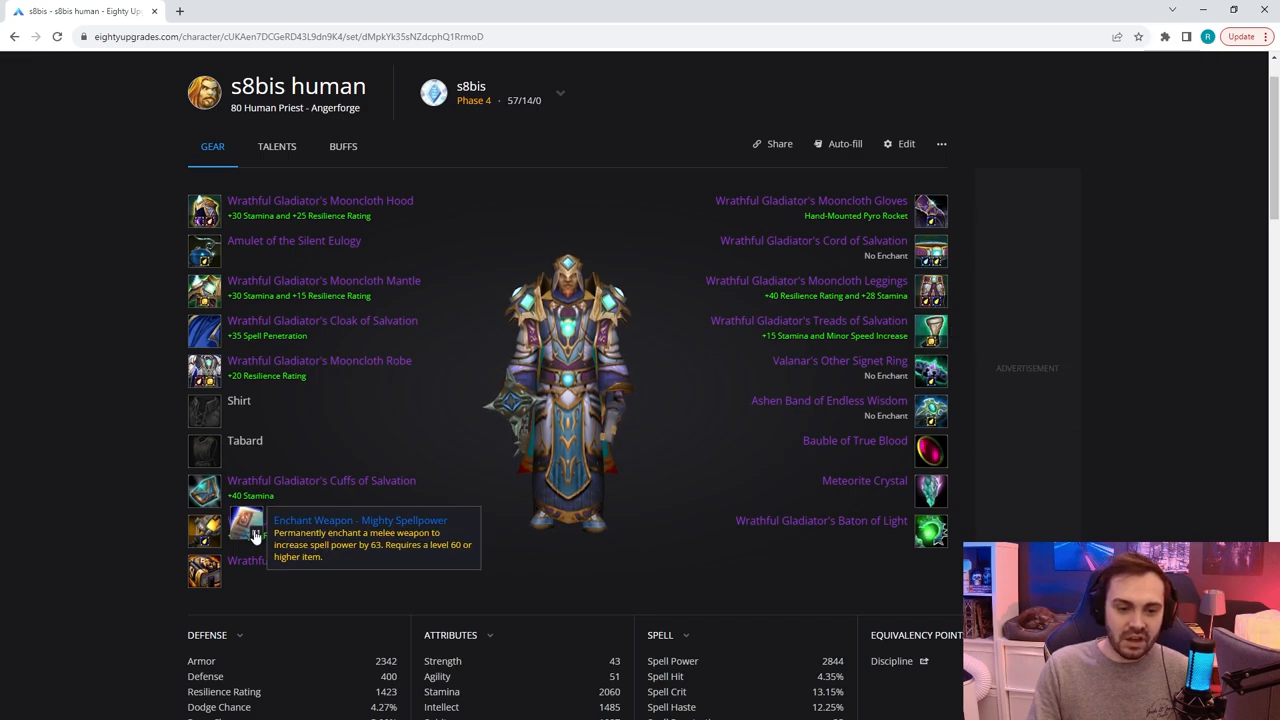
{"action": "mouse_move", "coordinate": [930, 530]}
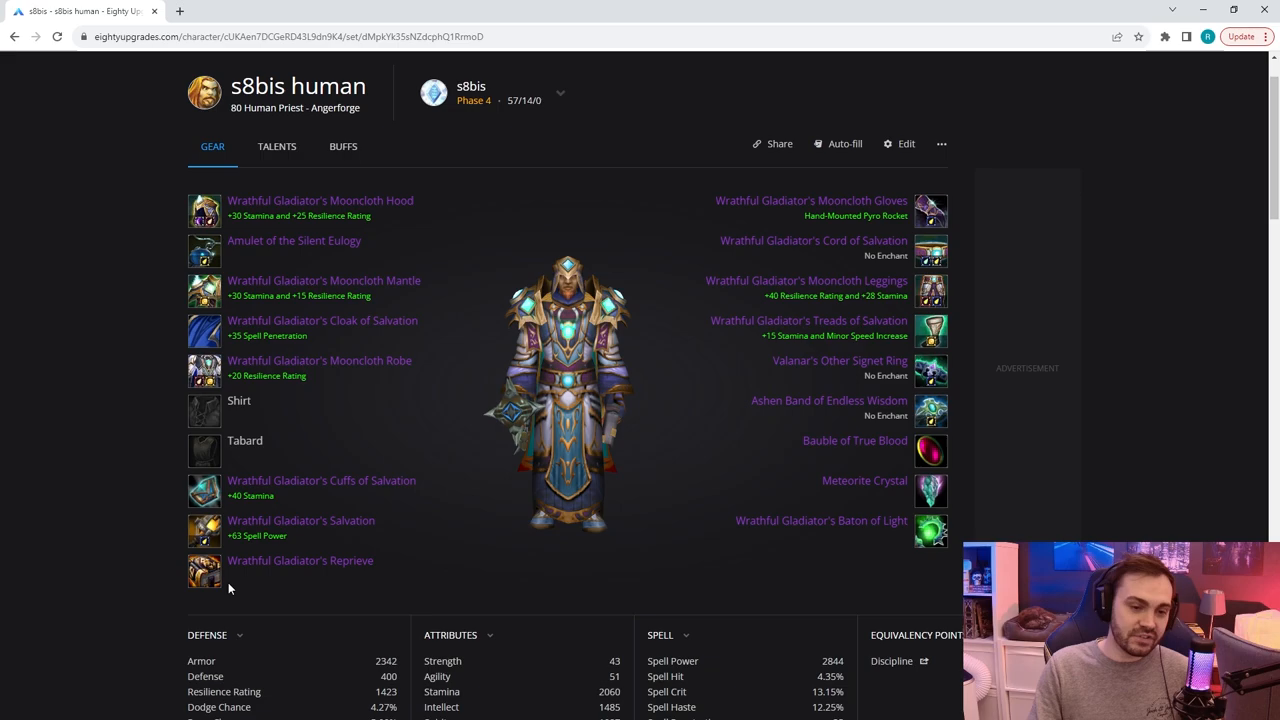
{"action": "mouse_move", "coordinate": [204, 570]}
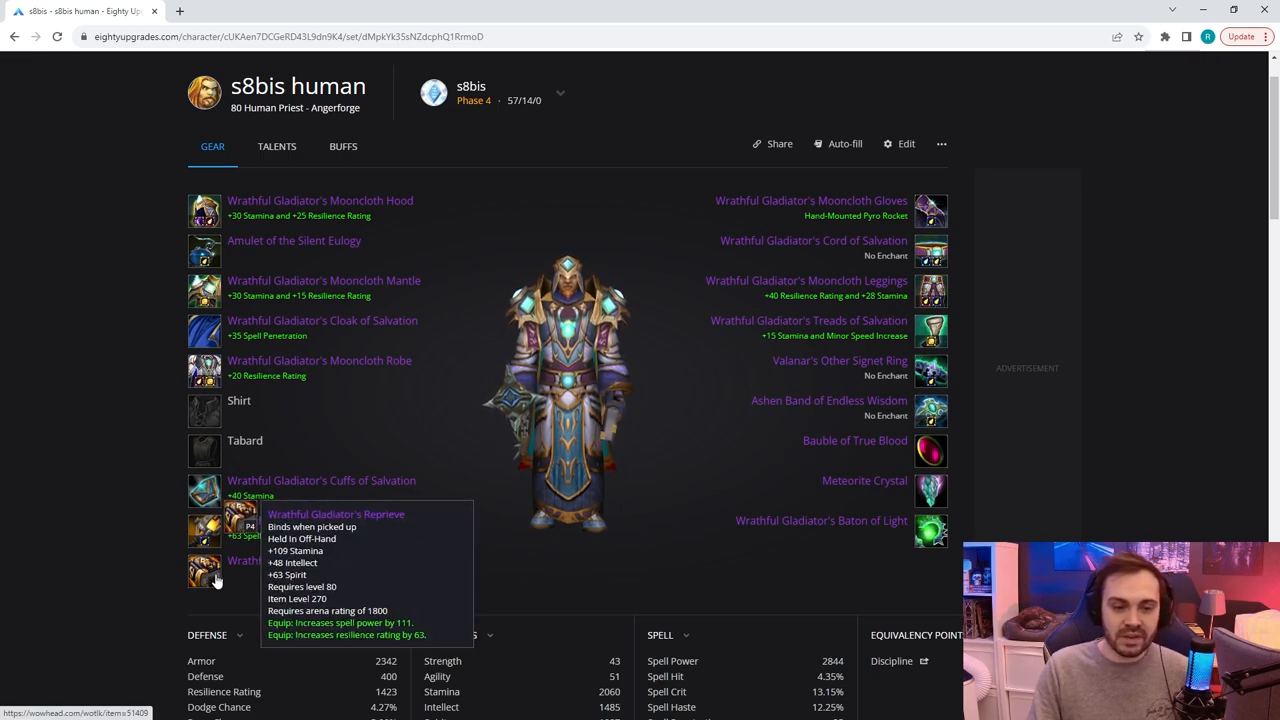
{"action": "mouse_move", "coordinate": [1144, 320]}
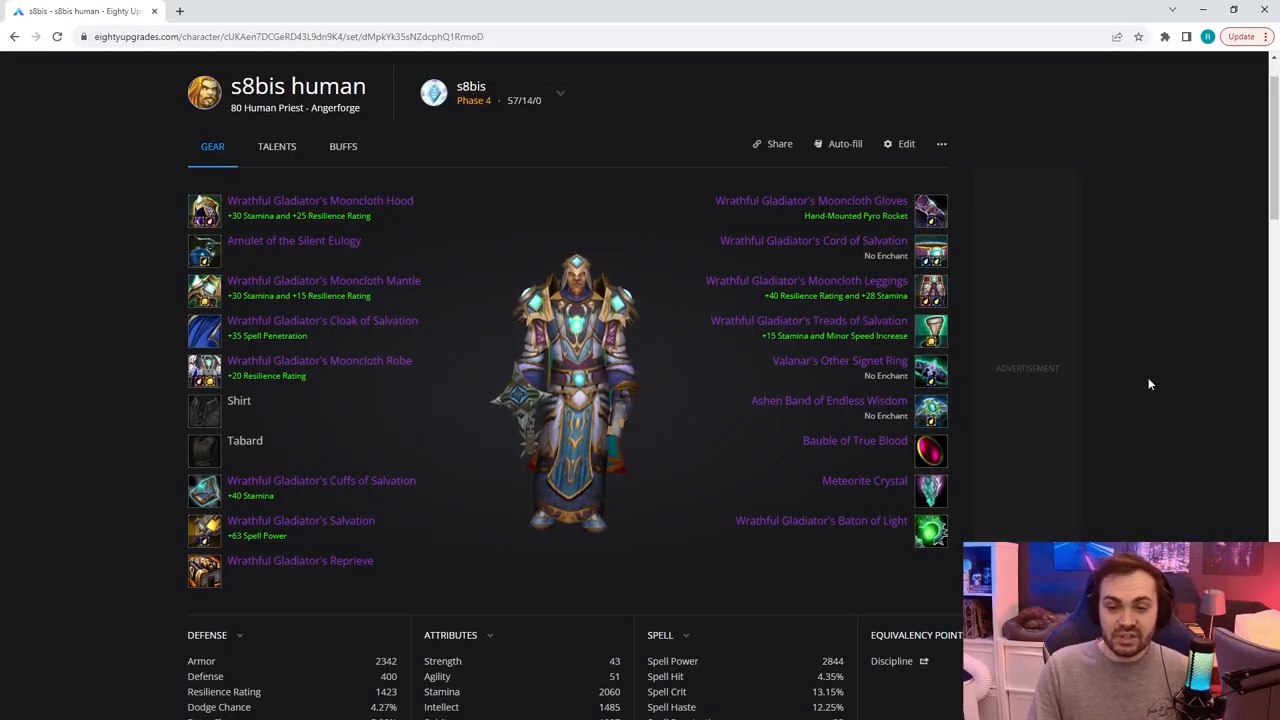
{"action": "mouse_move", "coordinate": [930, 452]}
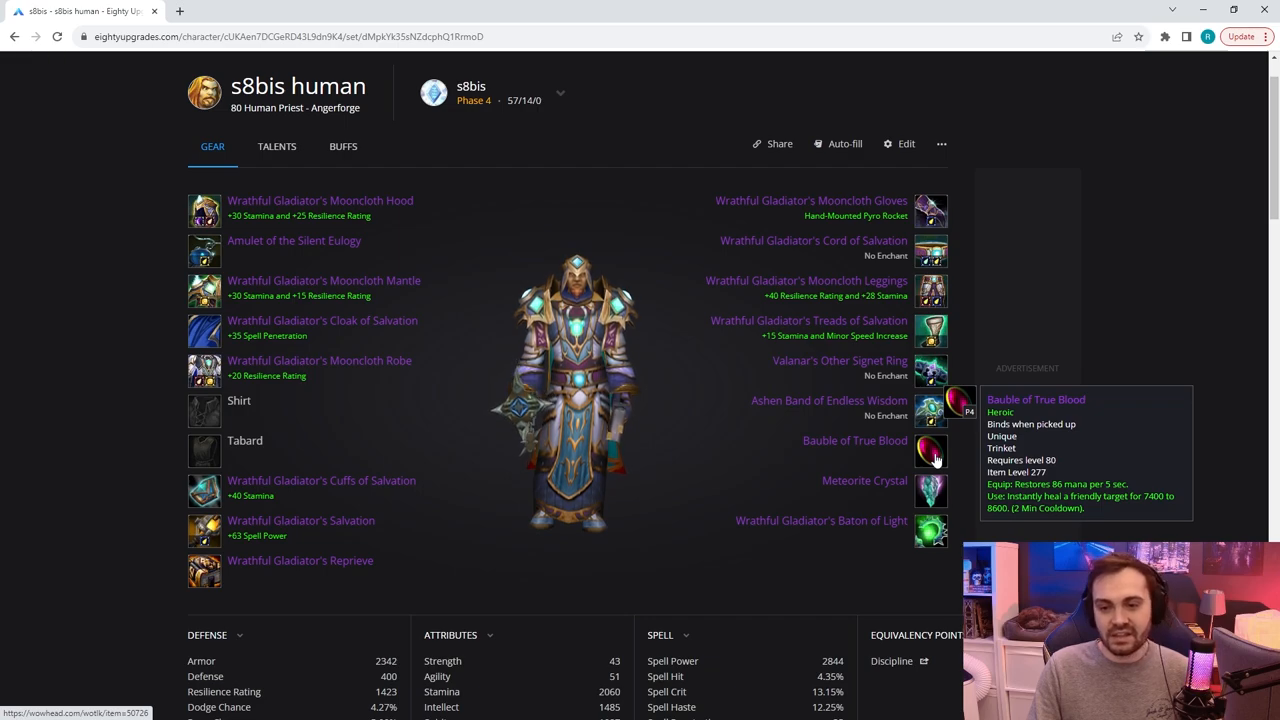
{"action": "mouse_move", "coordinate": [930, 490]}
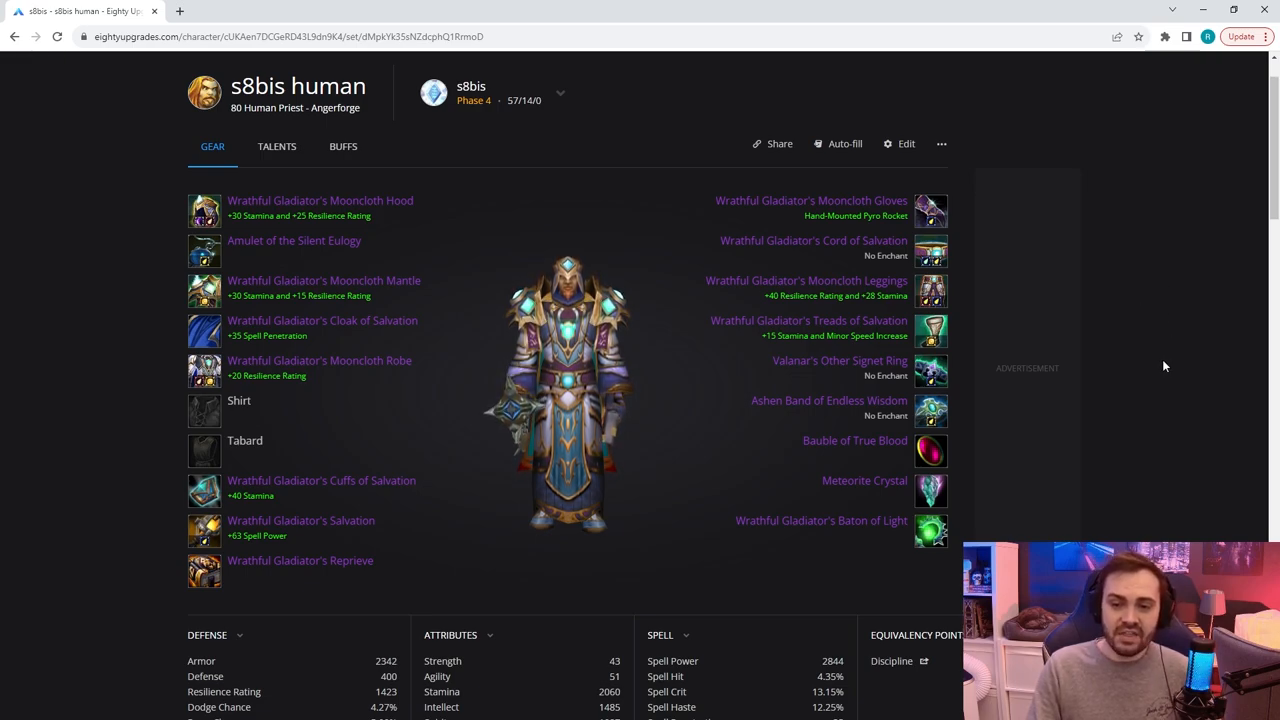
{"action": "mouse_move", "coordinate": [1172, 278]}
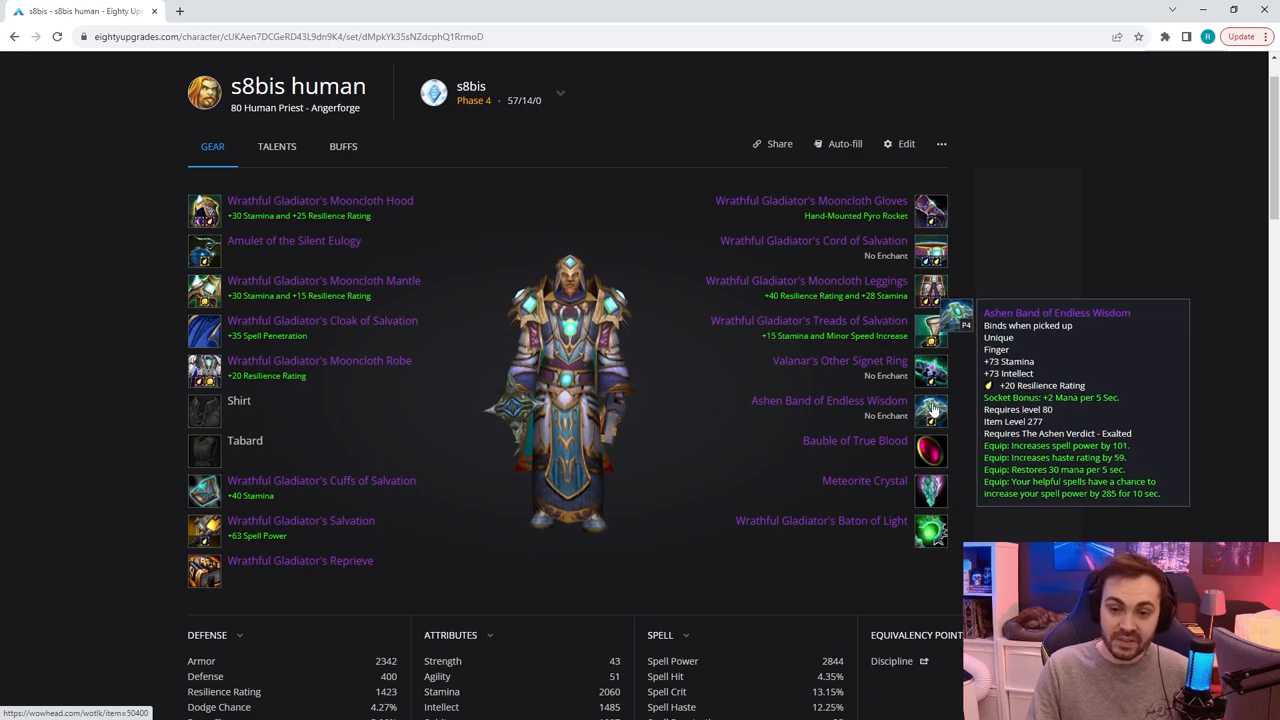
{"action": "mouse_move", "coordinate": [930, 370]}
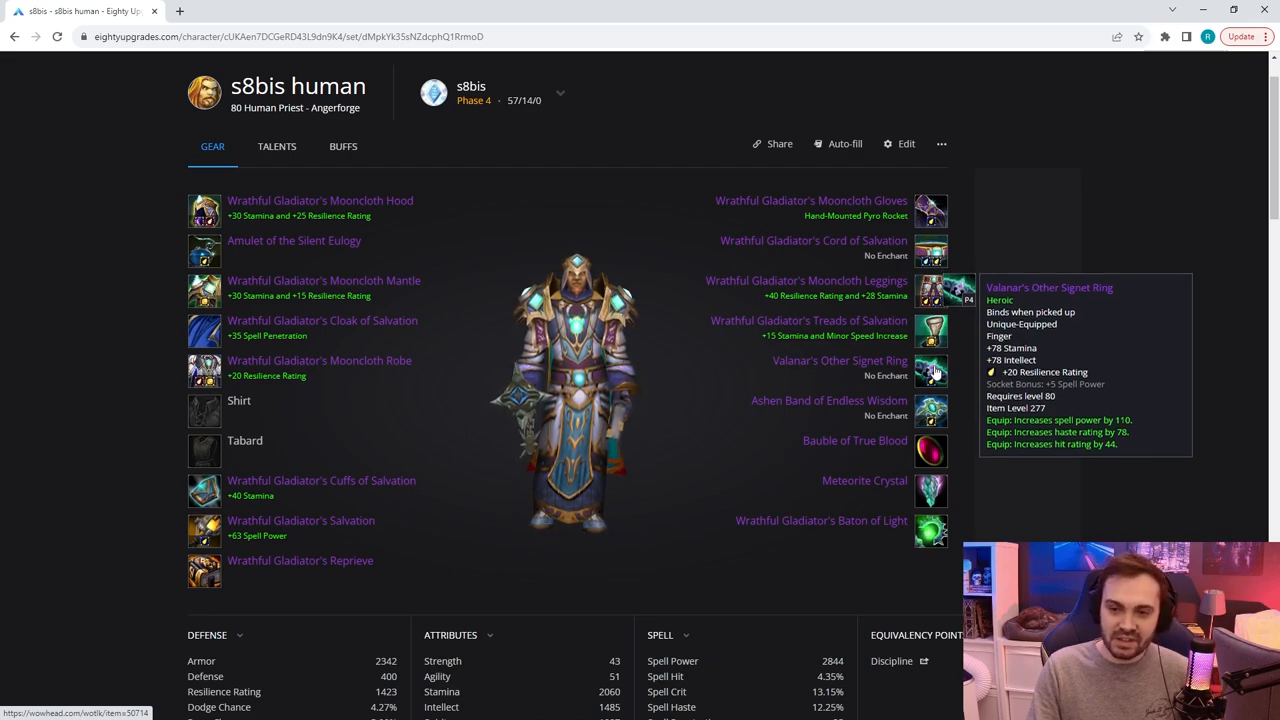
{"action": "mouse_move", "coordinate": [216, 252]}
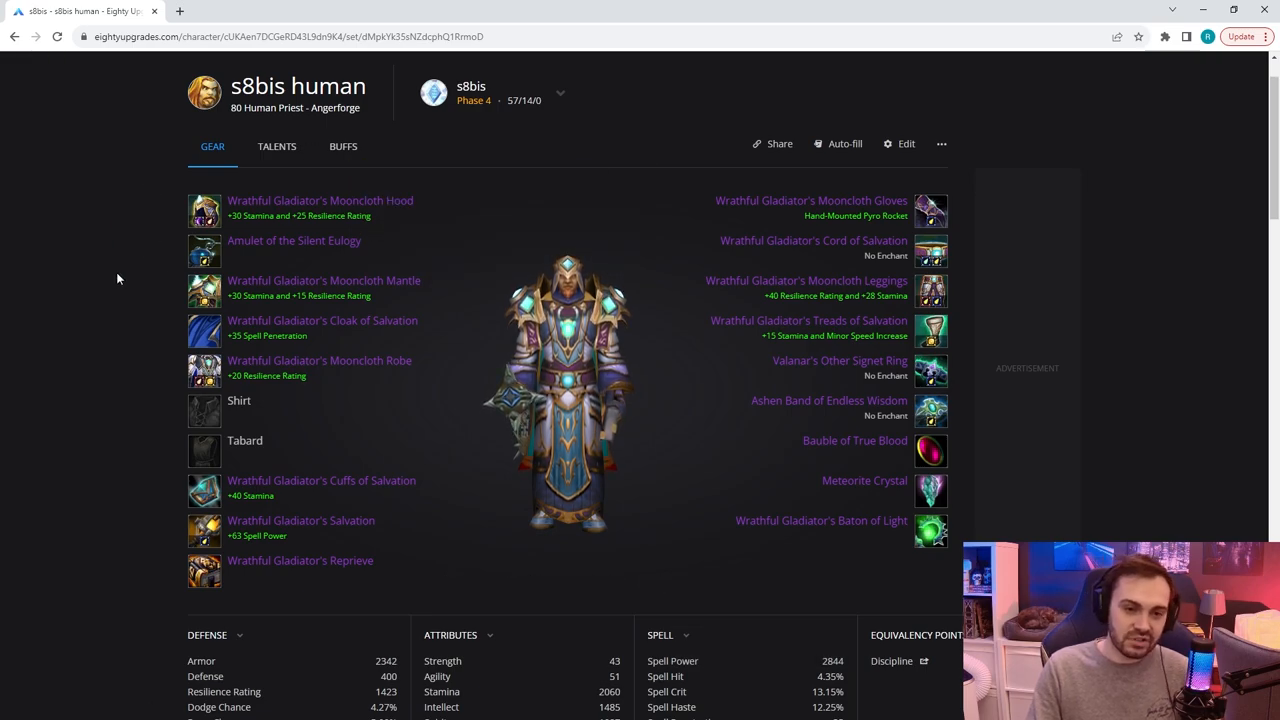
{"action": "mouse_move", "coordinate": [754, 376]}
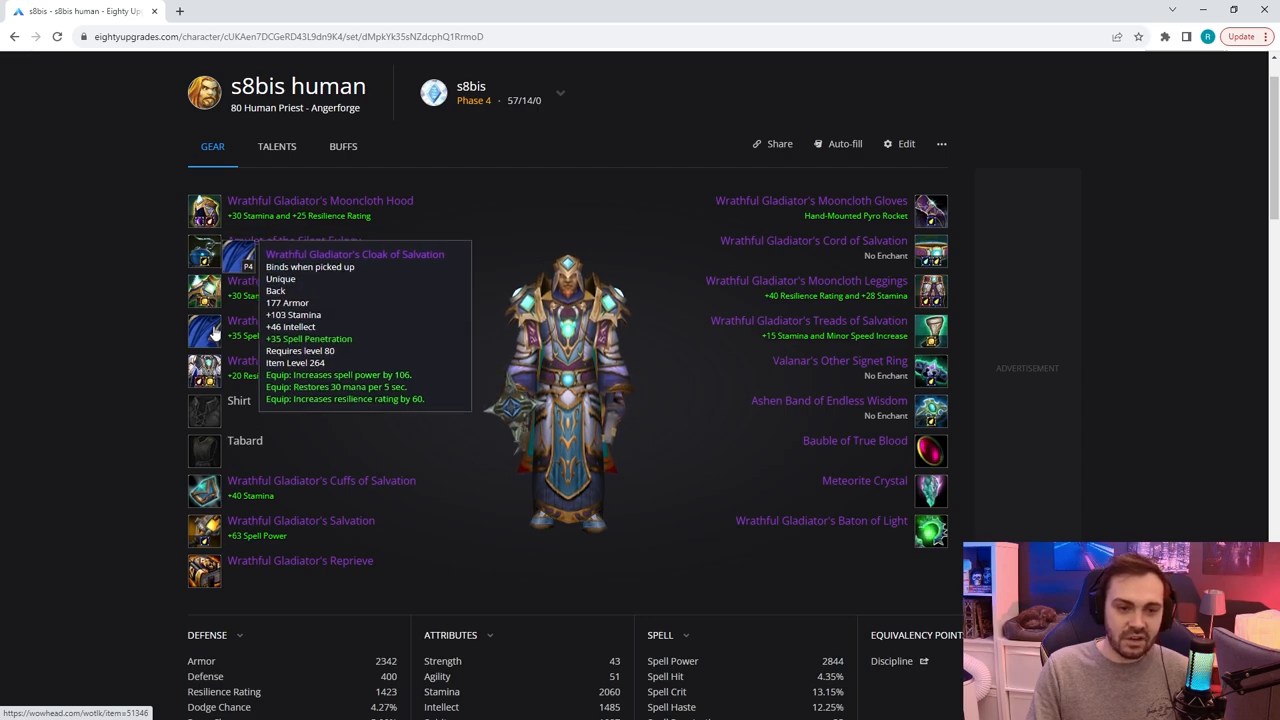
{"action": "mouse_move", "coordinate": [136, 308]}
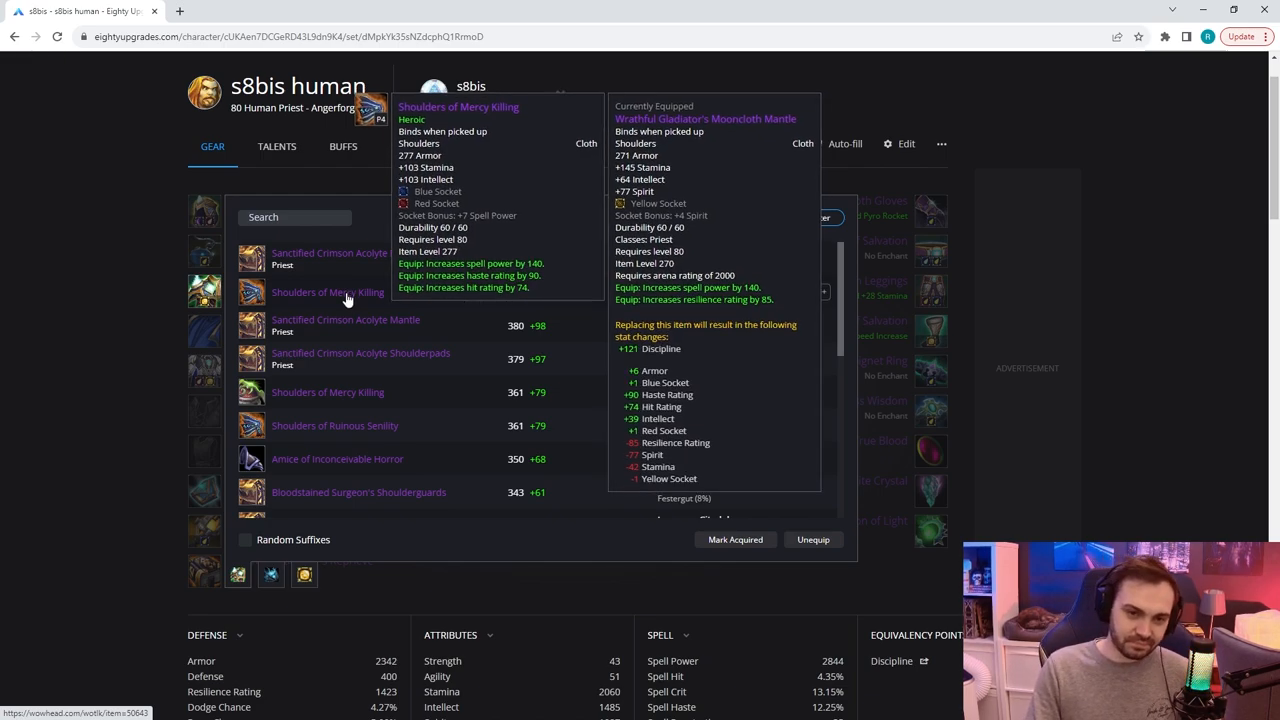
{"action": "mouse_move", "coordinate": [72, 316]}
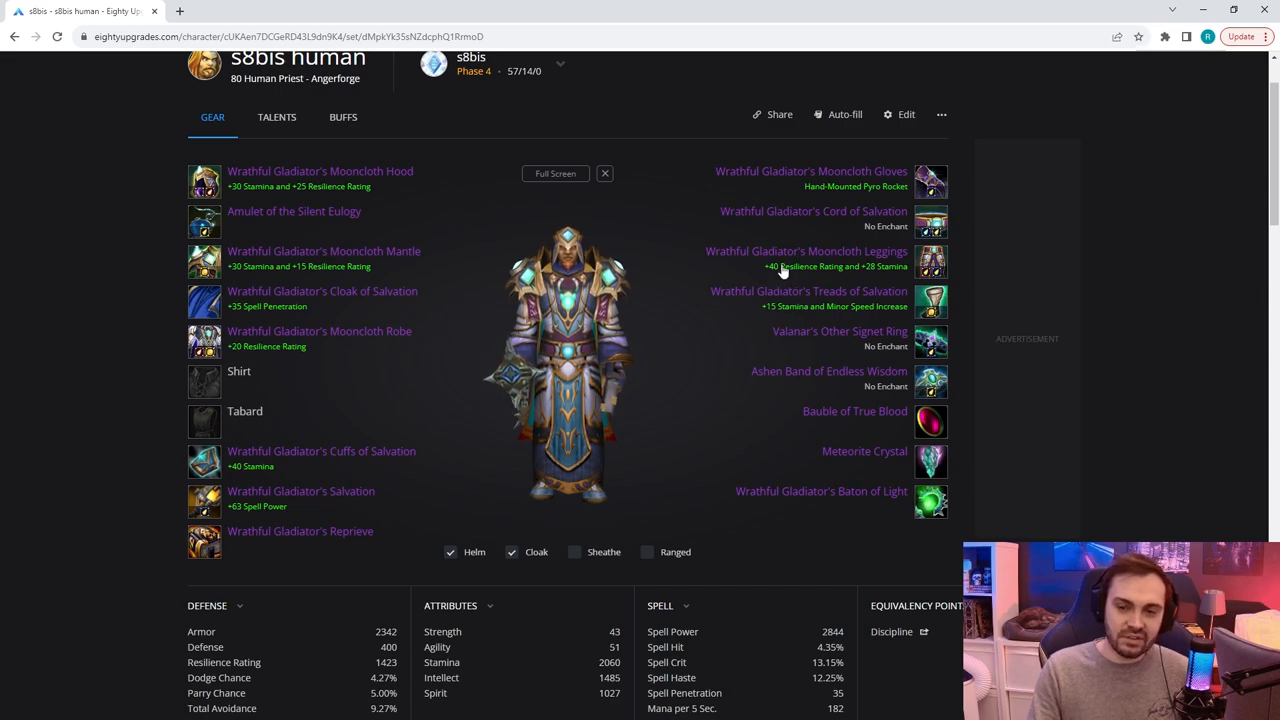
{"action": "mouse_move", "coordinate": [932, 340]}
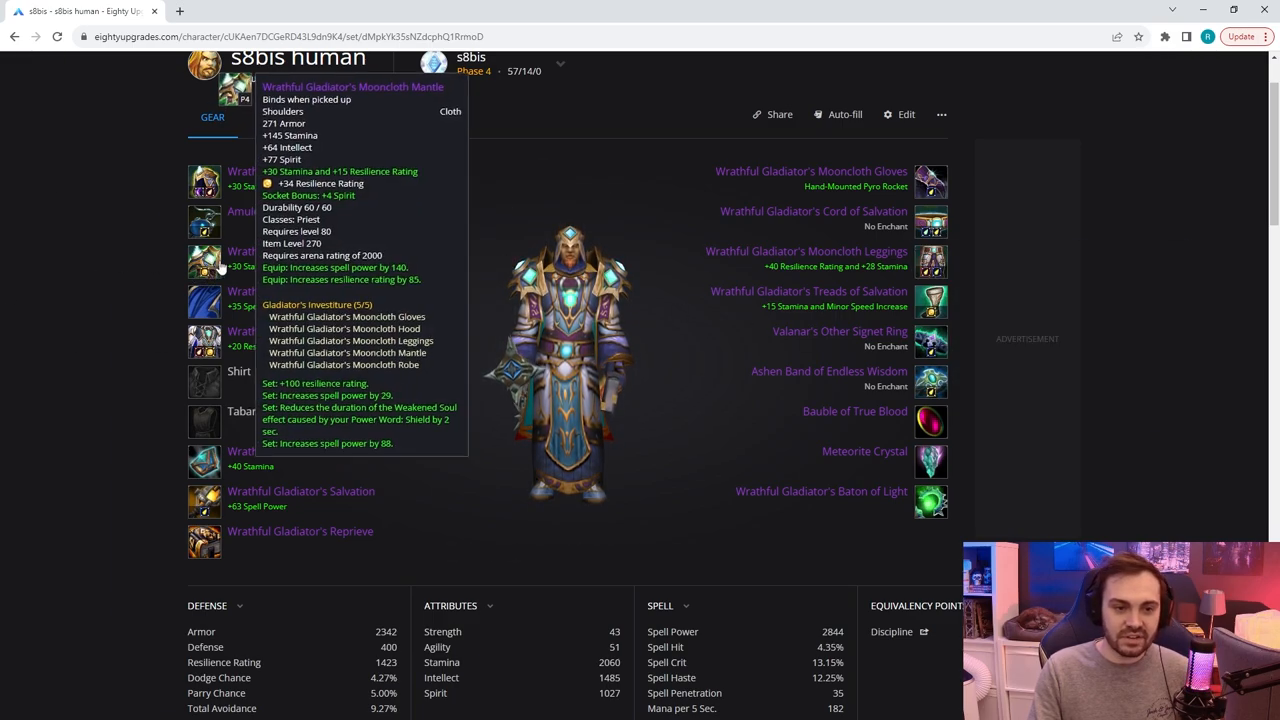
{"action": "mouse_move", "coordinate": [204, 224]}
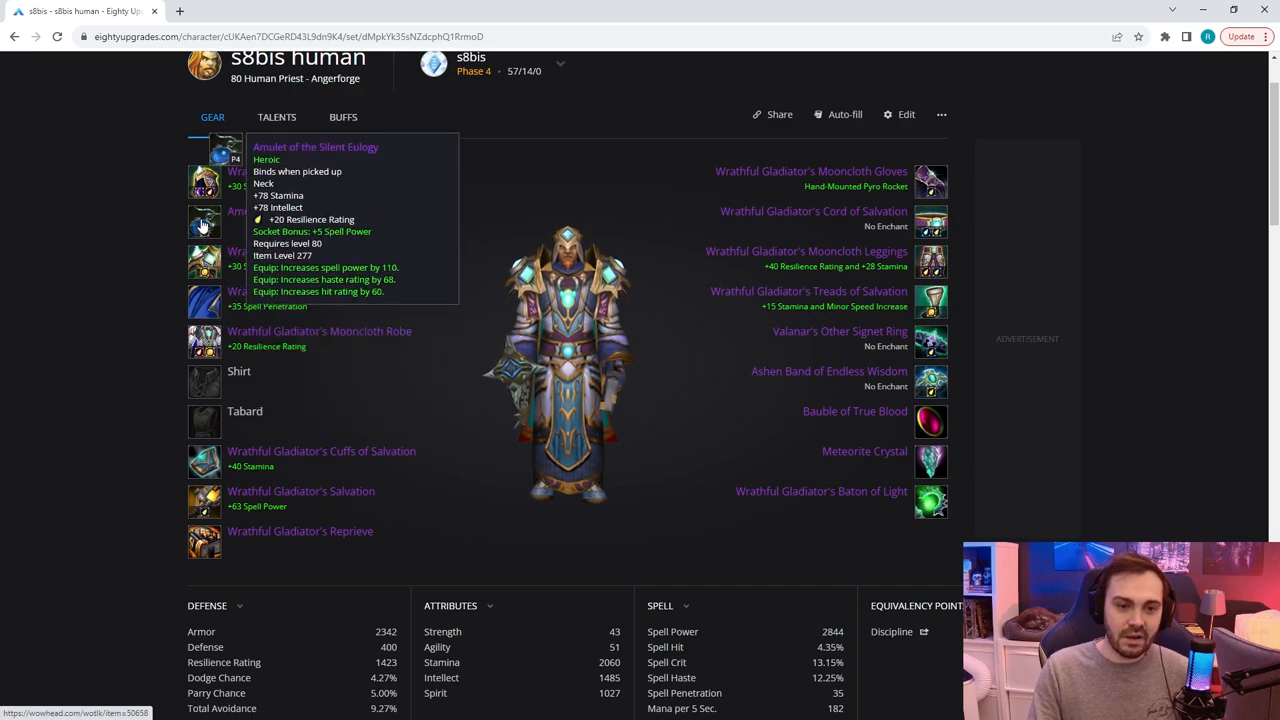
{"action": "mouse_move", "coordinate": [932, 380]}
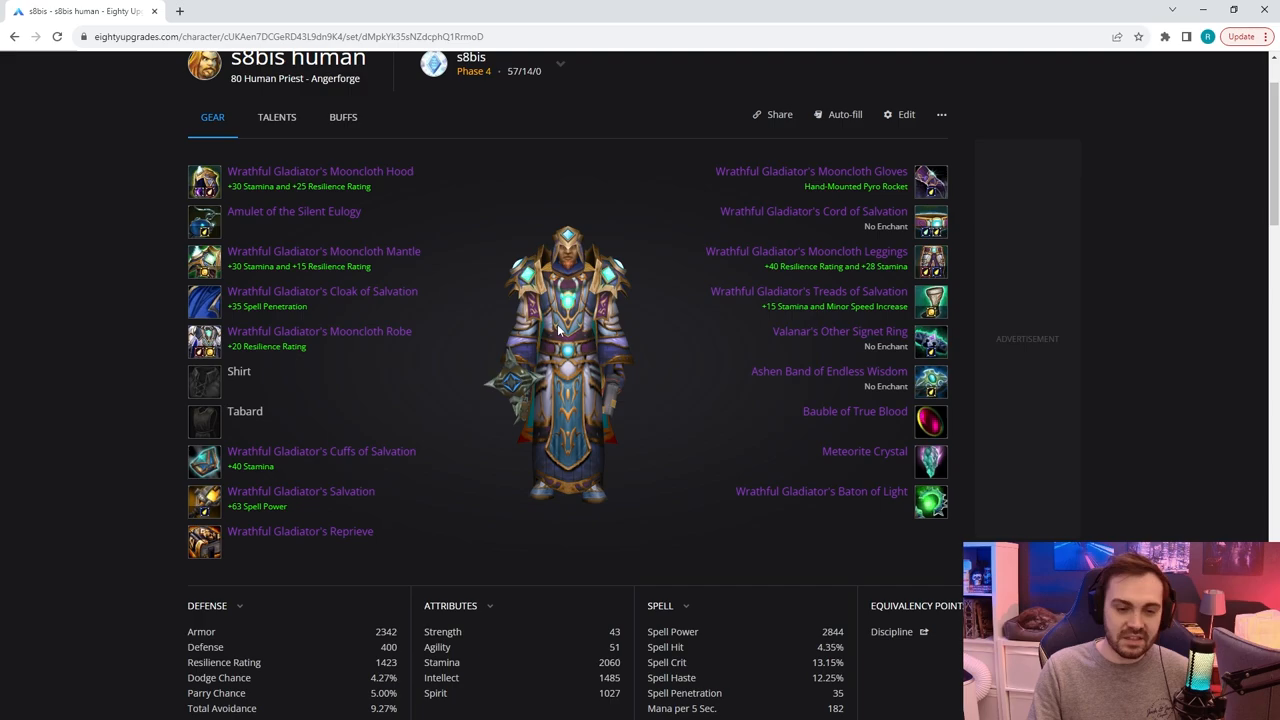
{"action": "mouse_move", "coordinate": [930, 220]}
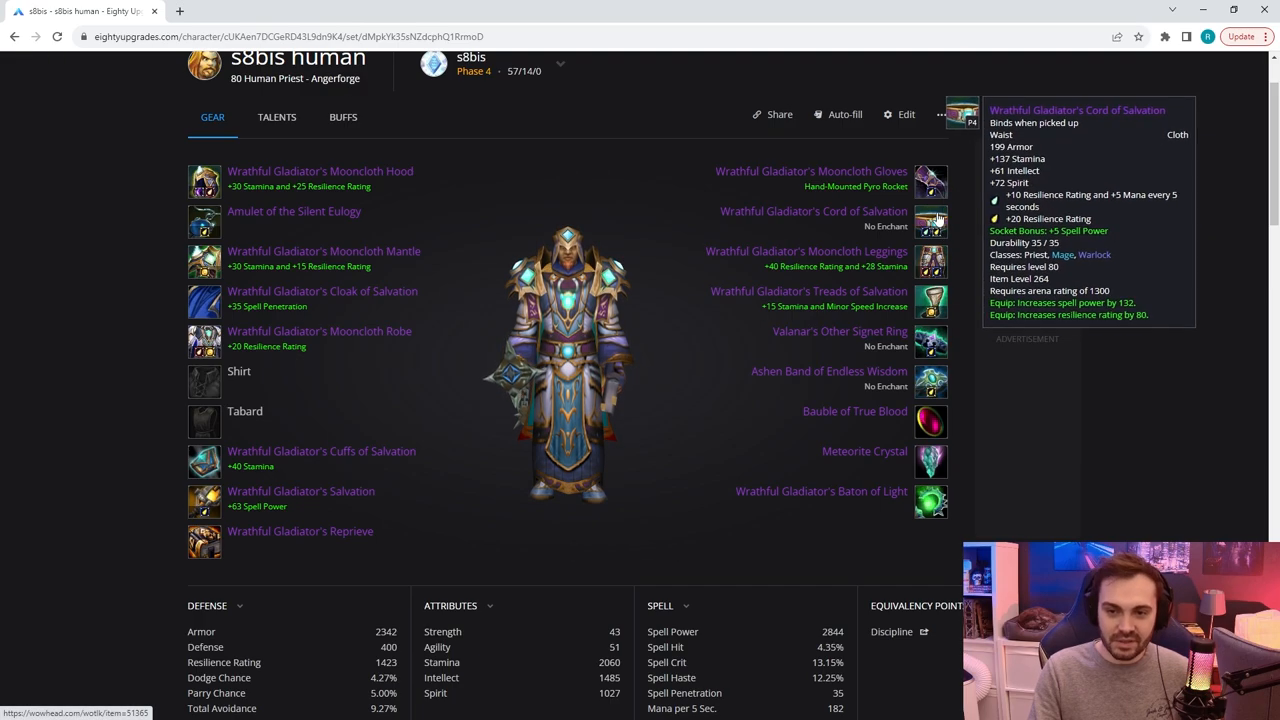
{"action": "mouse_move", "coordinate": [1126, 190]}
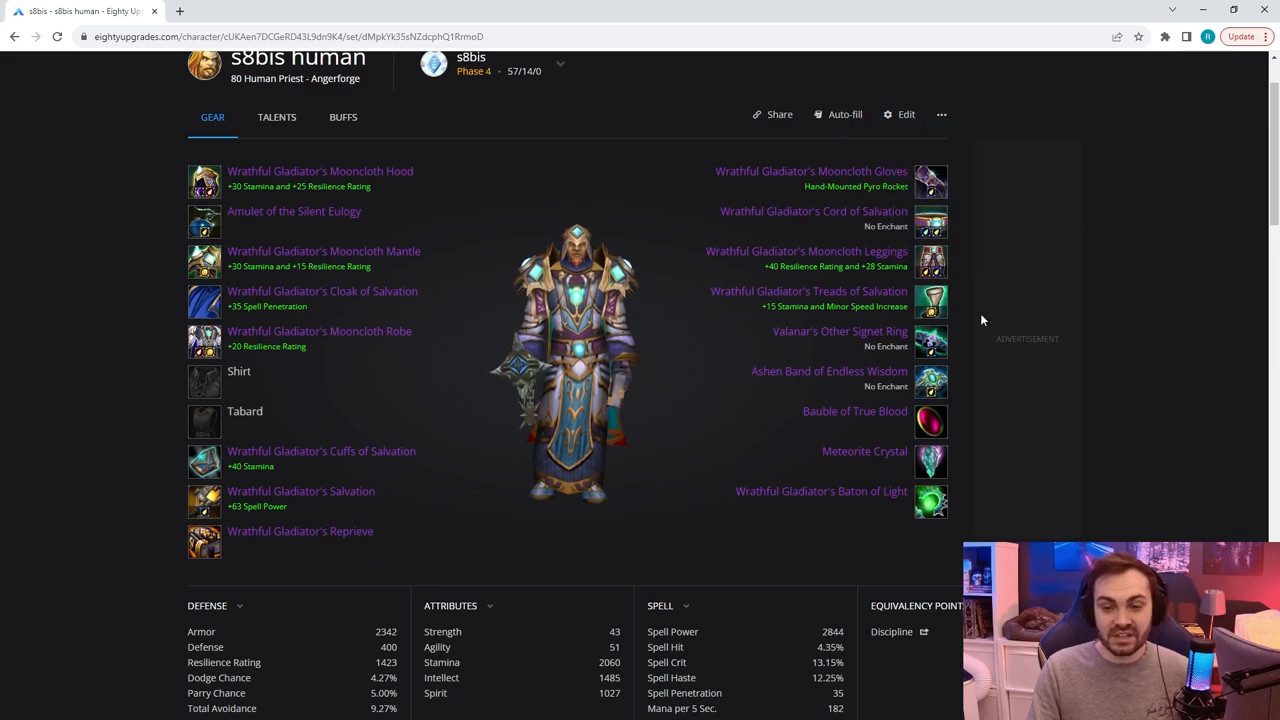
{"action": "mouse_move", "coordinate": [930, 340]}
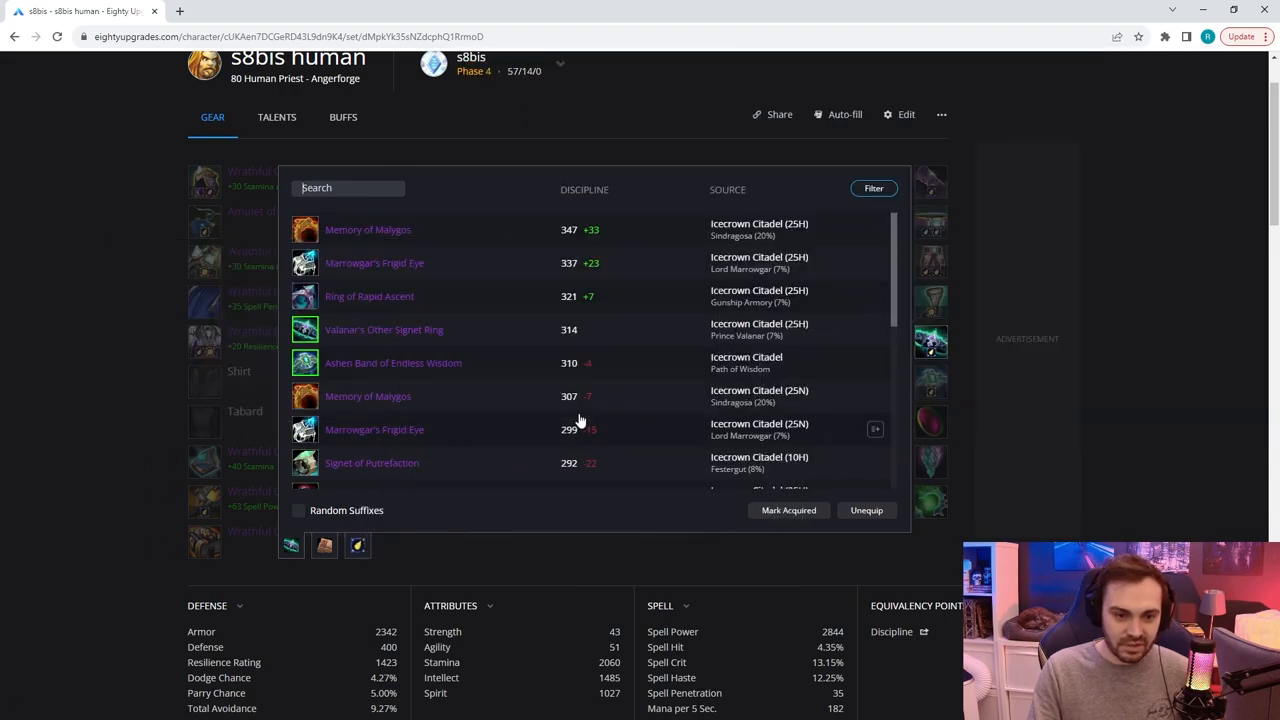
{"action": "mouse_move", "coordinate": [396, 266]}
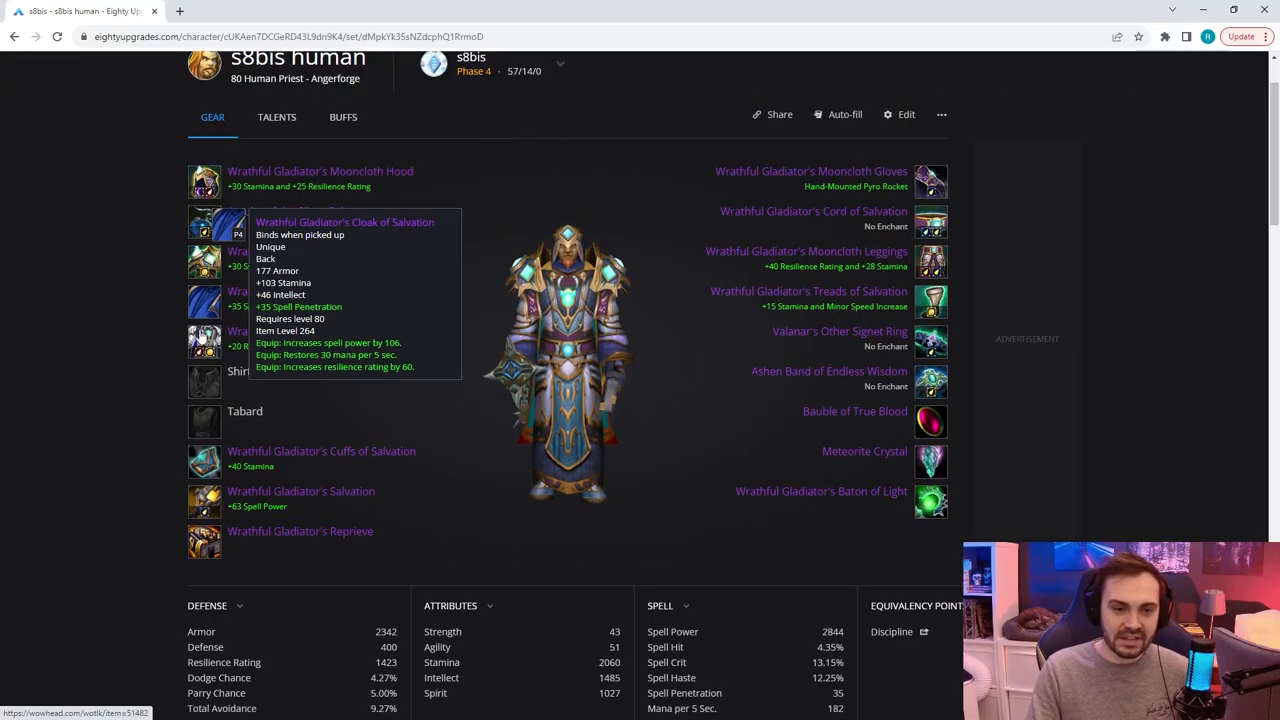
{"action": "mouse_move", "coordinate": [930, 222]}
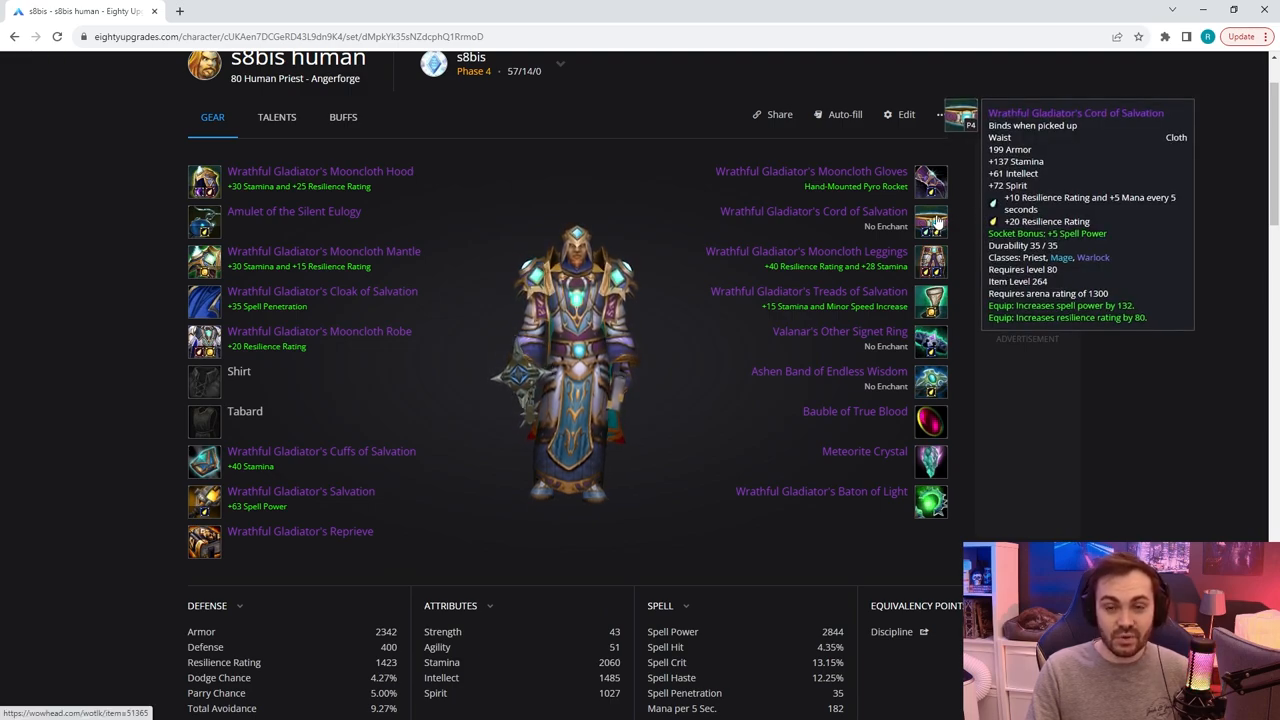
{"action": "mouse_move", "coordinate": [1178, 198]}
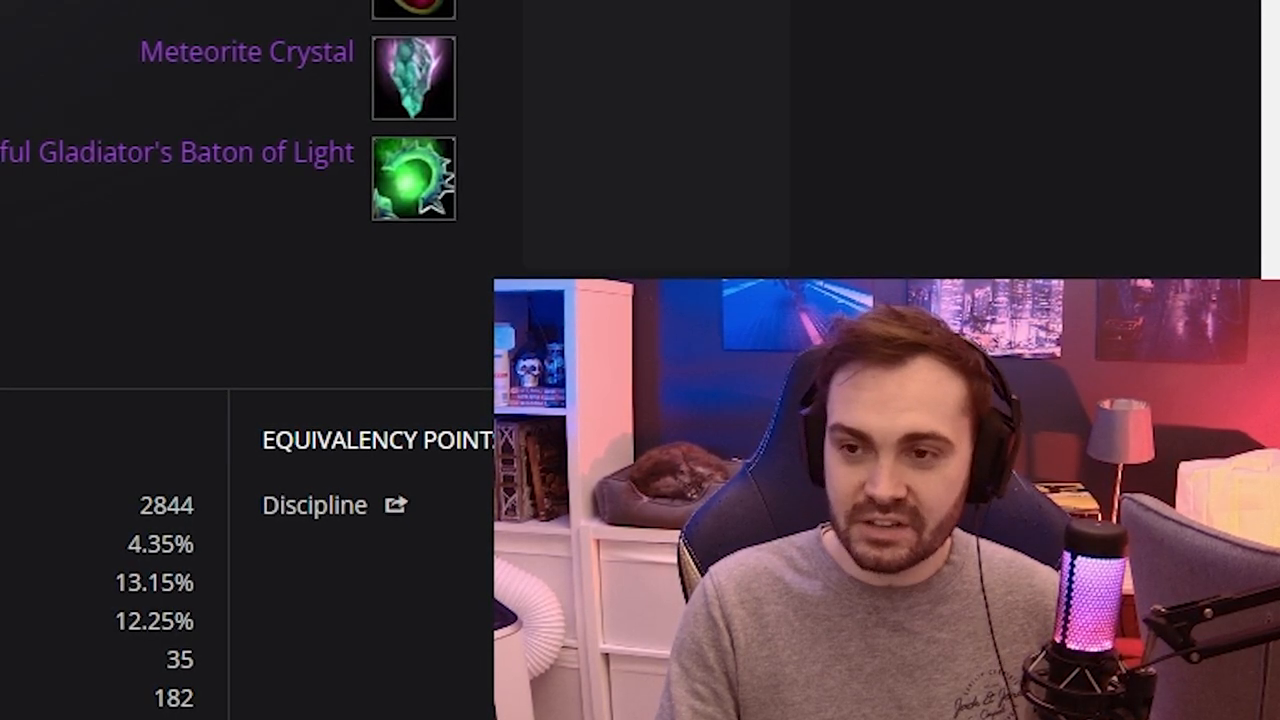
{"action": "scroll", "scroll_direction": "down", "scroll_amount": 3}
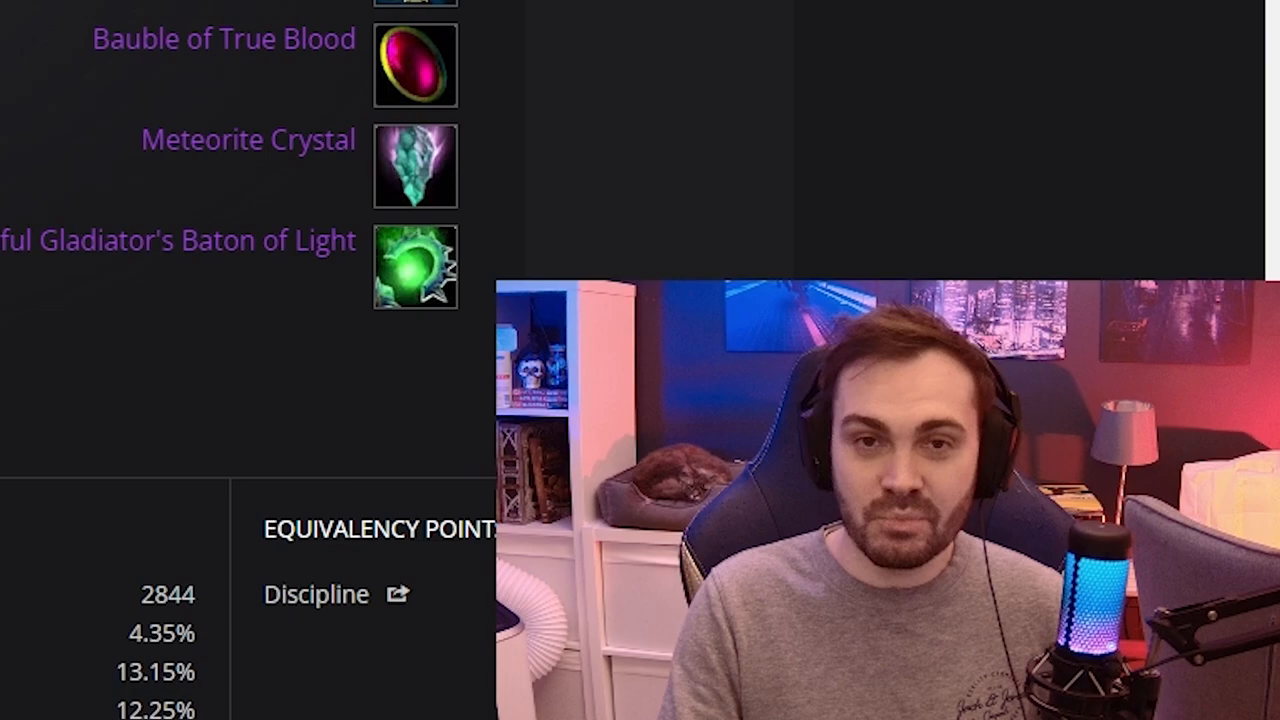